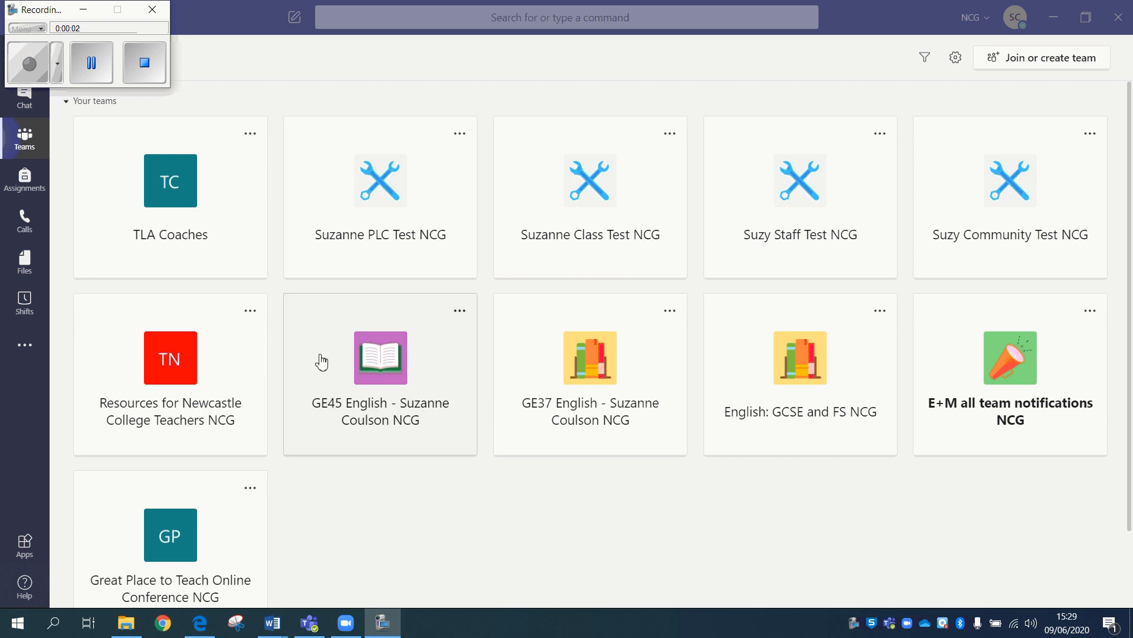
pyautogui.moveTo(845, 244)
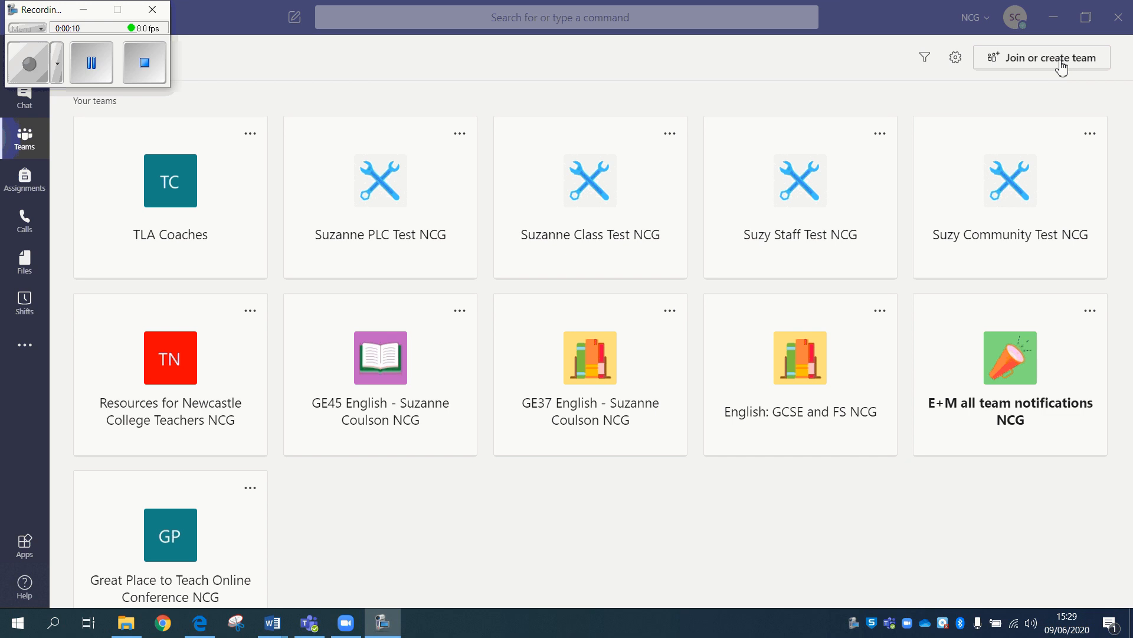
# - Start creating a new team, reaching the Class / PLC / Staff / Other type choice
pyautogui.click(1041, 57)
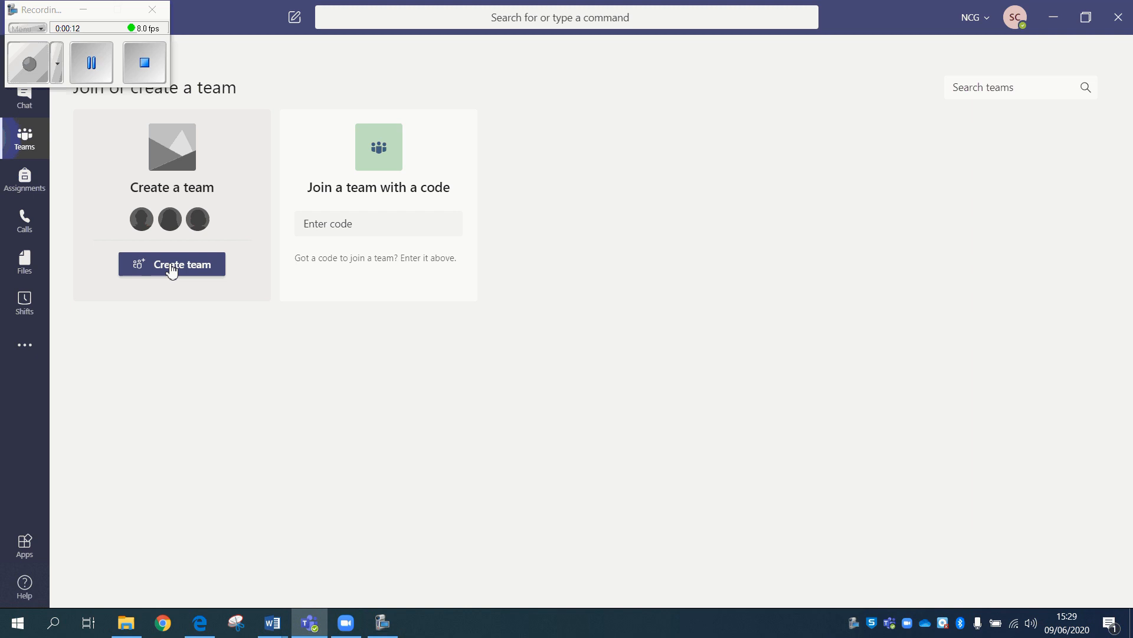
pyautogui.click(171, 264)
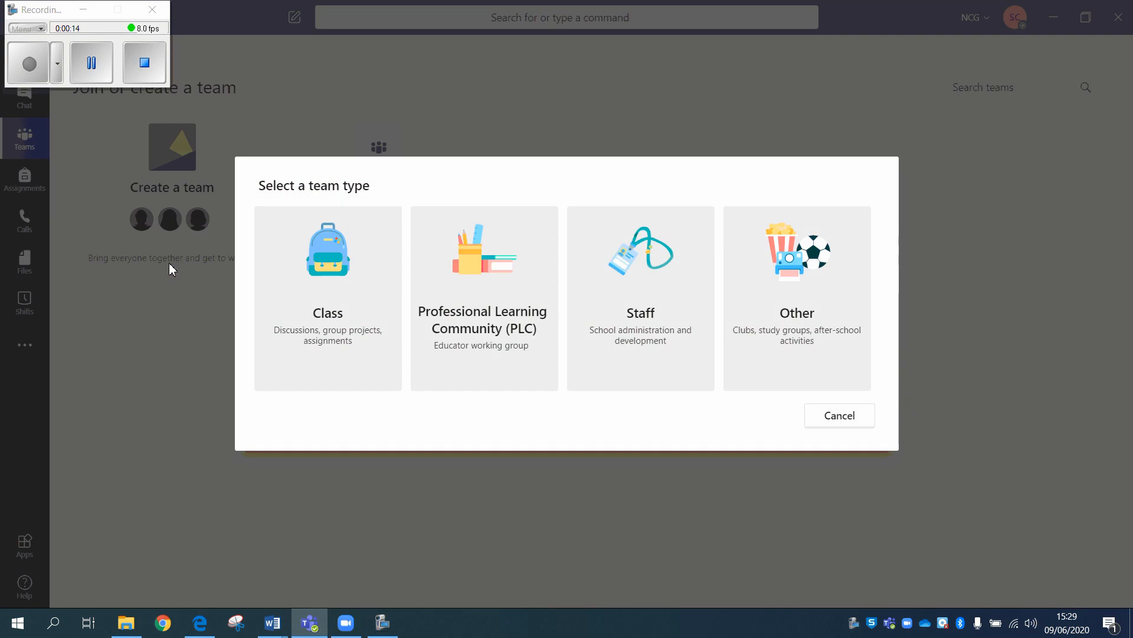